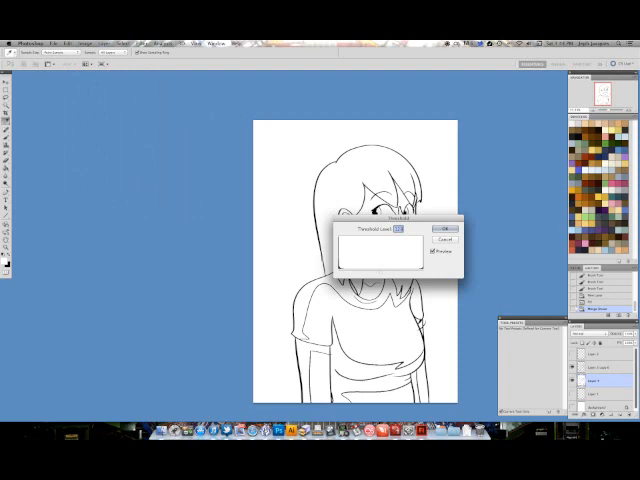
Confirm the Threshold adjustment, leaving clean black line art on white
click(430, 228)
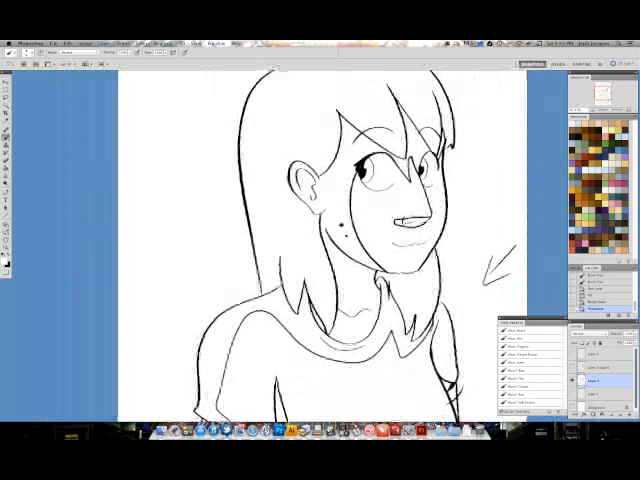
Run BPELT Multifill to block random flat colours into every region of the girl drawing
click(150, 40)
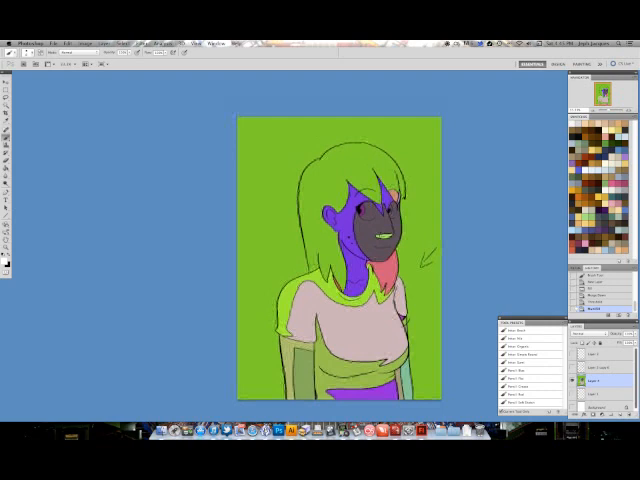
Bring up the Filter menu listing installed plugins for the coloured drawing
click(152, 40)
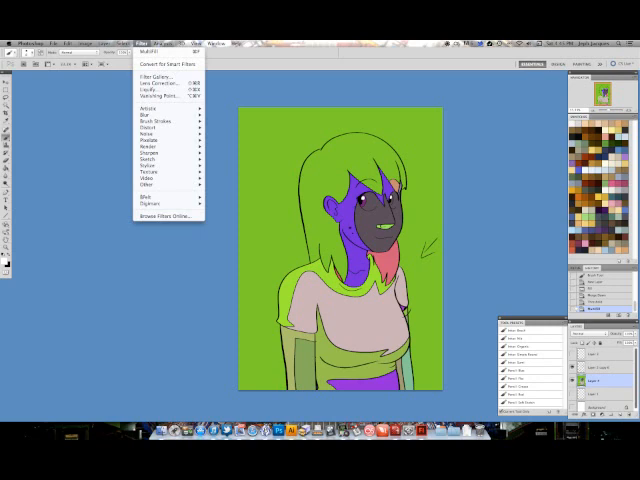